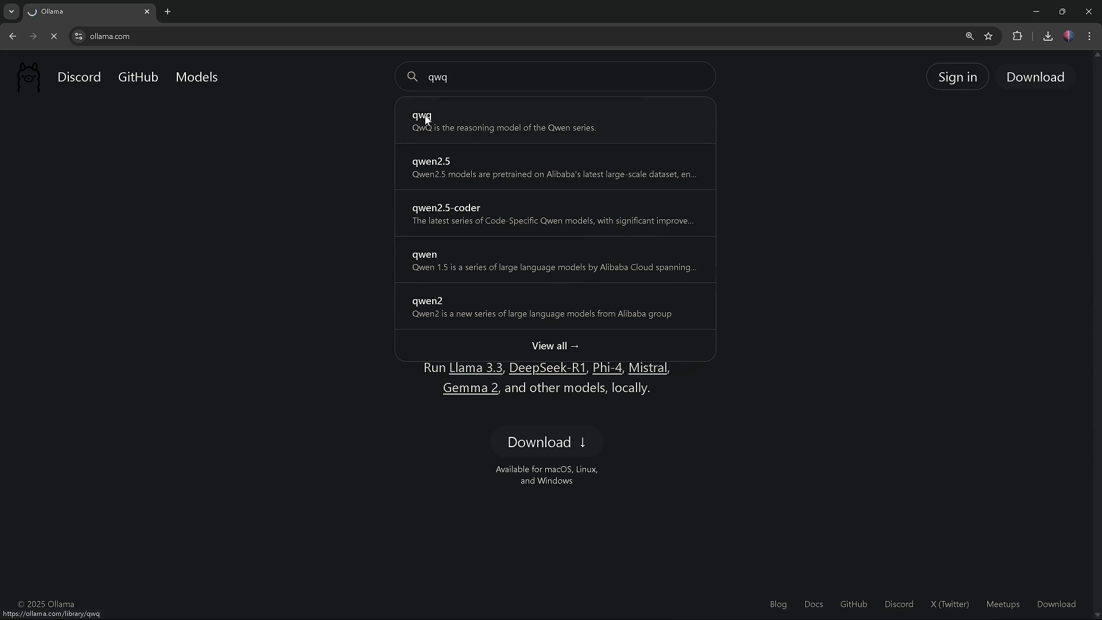
Search for 'qwq' on the Ollama site and open the qwq model page
left_click(420, 121)
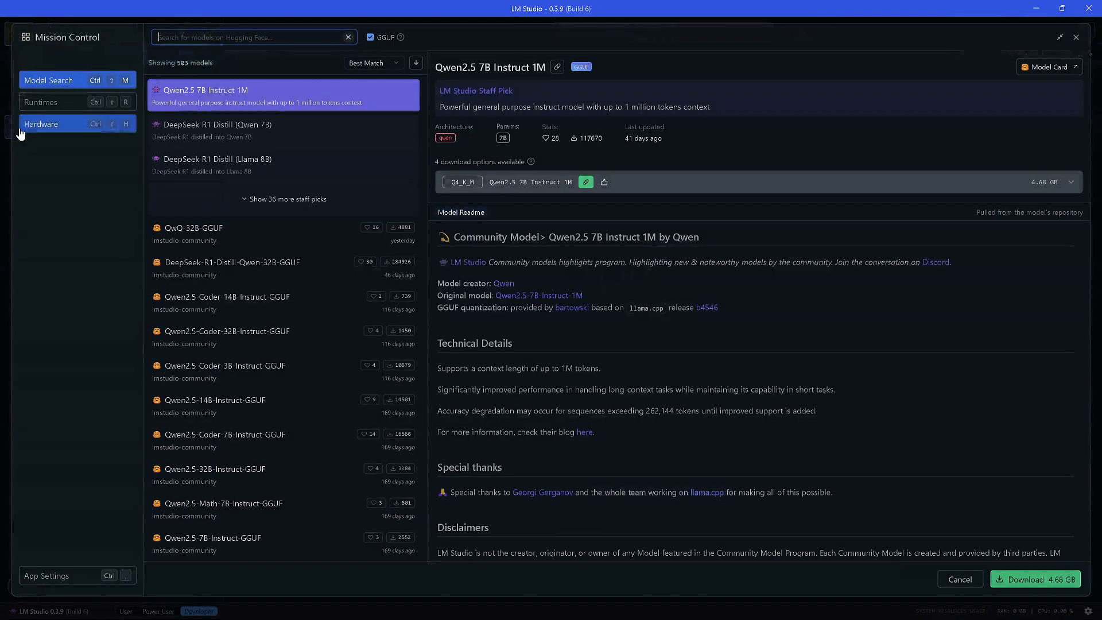
type("qwq")
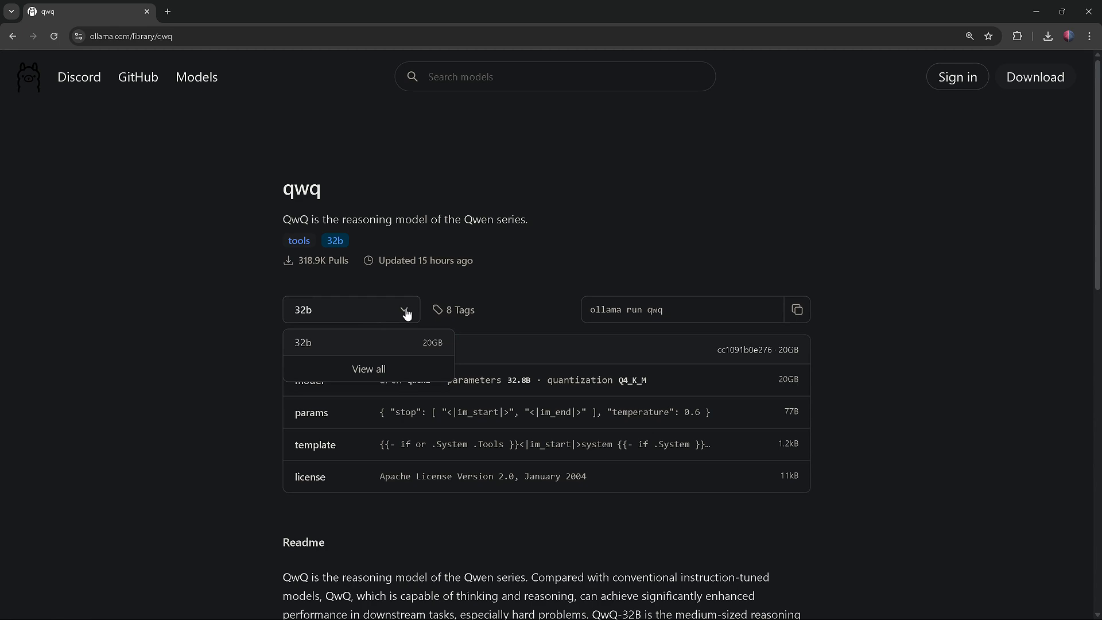
View all qwq tags and inspect the 32b-fp16 variant before returning to the list
left_click(367, 368)
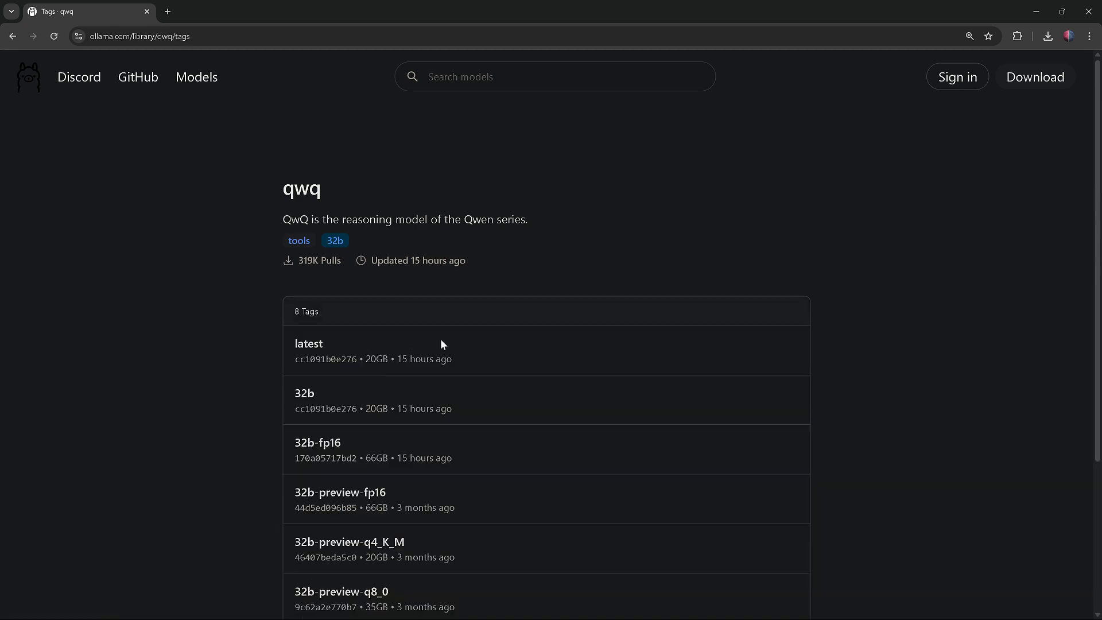
scroll("down", 3)
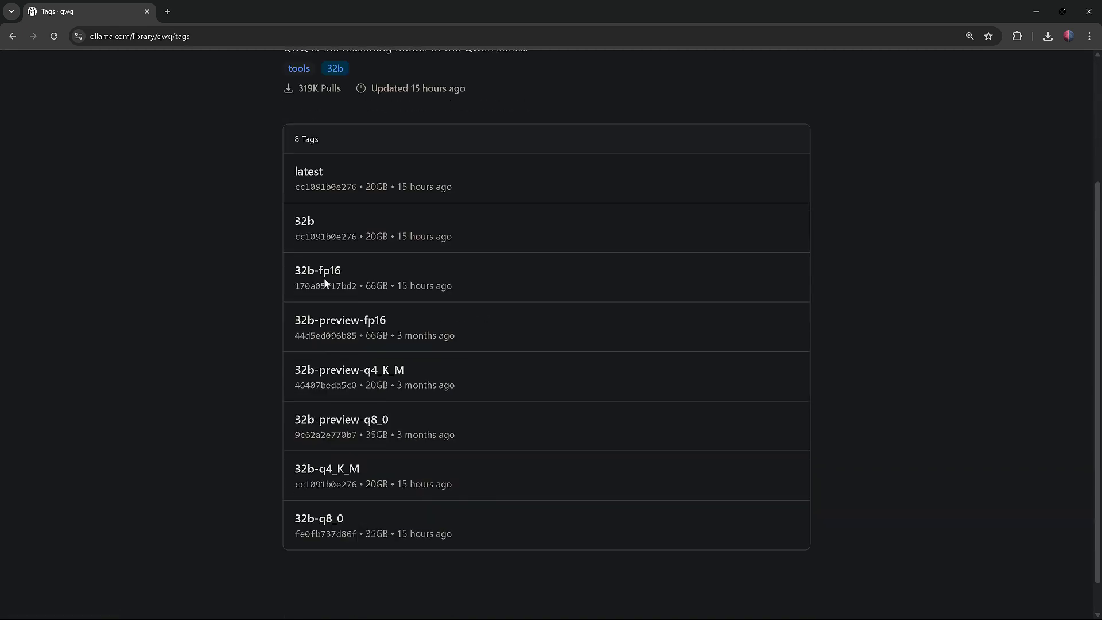
left_click(316, 270)
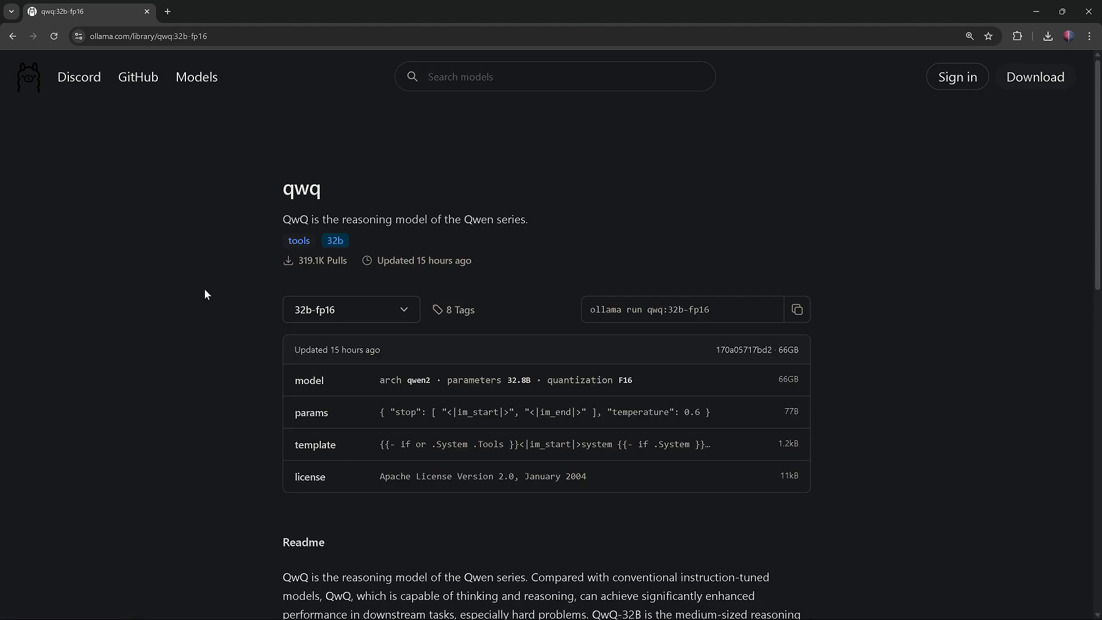
mouse_move(214, 306)
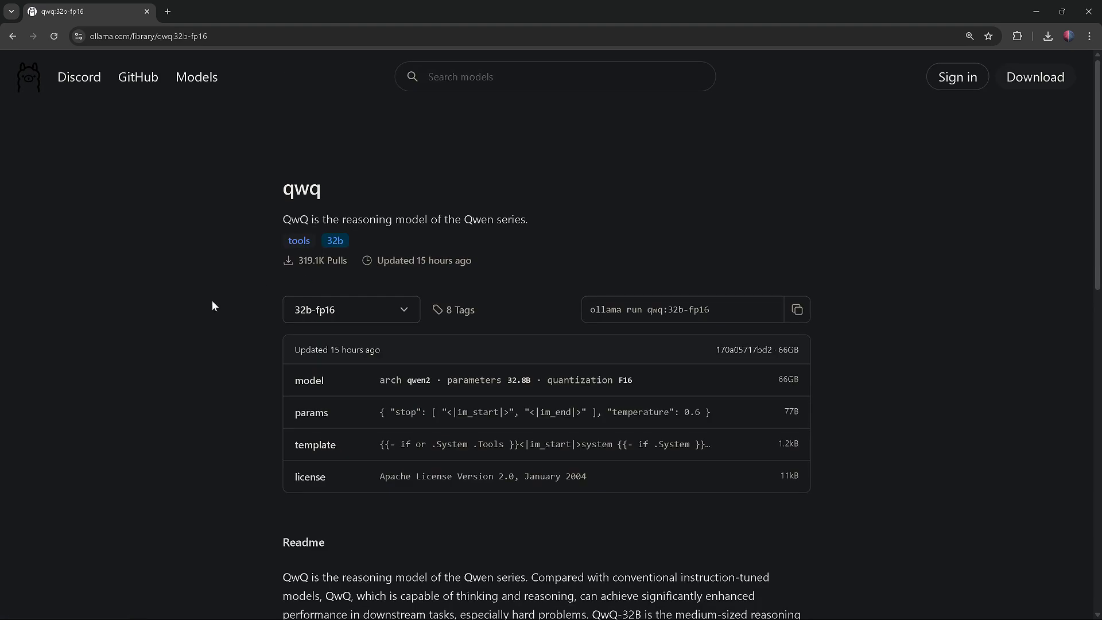
left_click(459, 309)
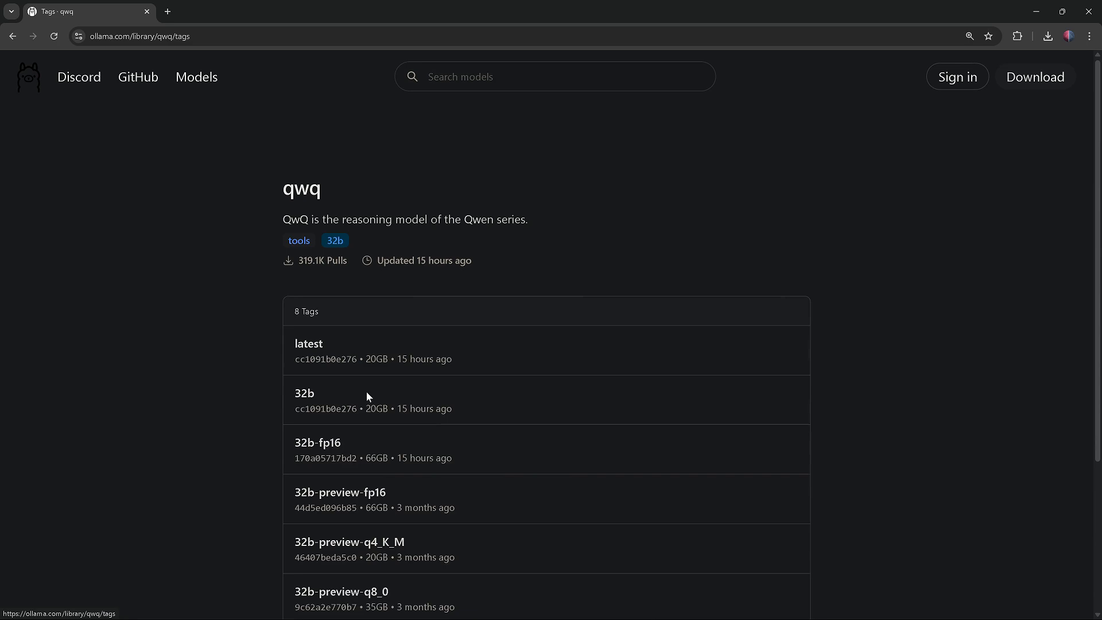
Inspect the 32b-q8_0 variant, then open the 32b-q4_K_M build page
left_click(340, 591)
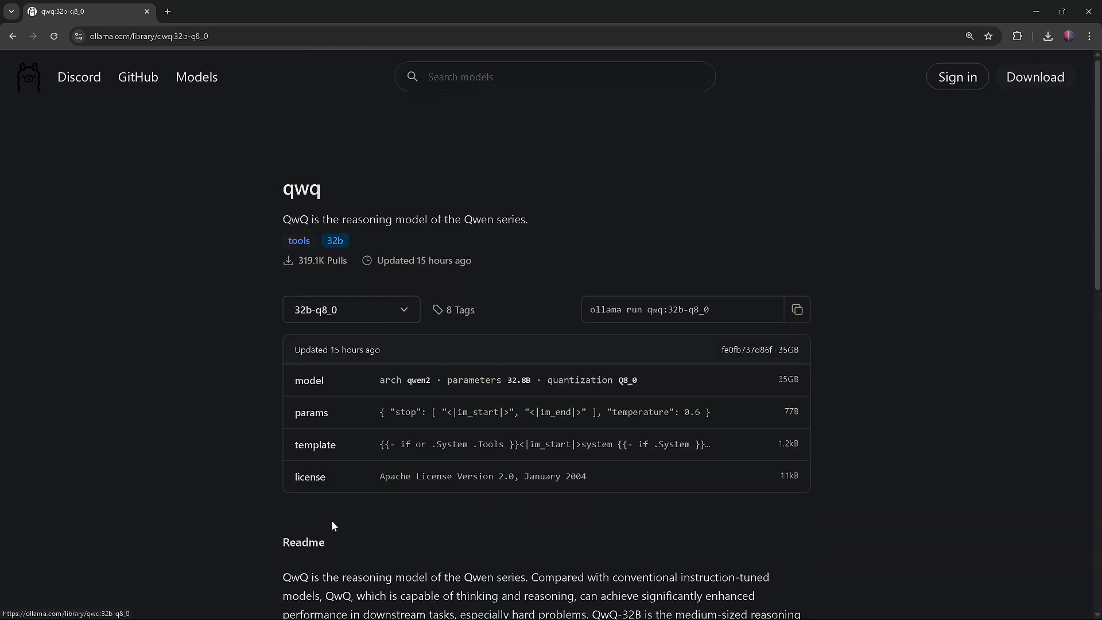
mouse_move(227, 399)
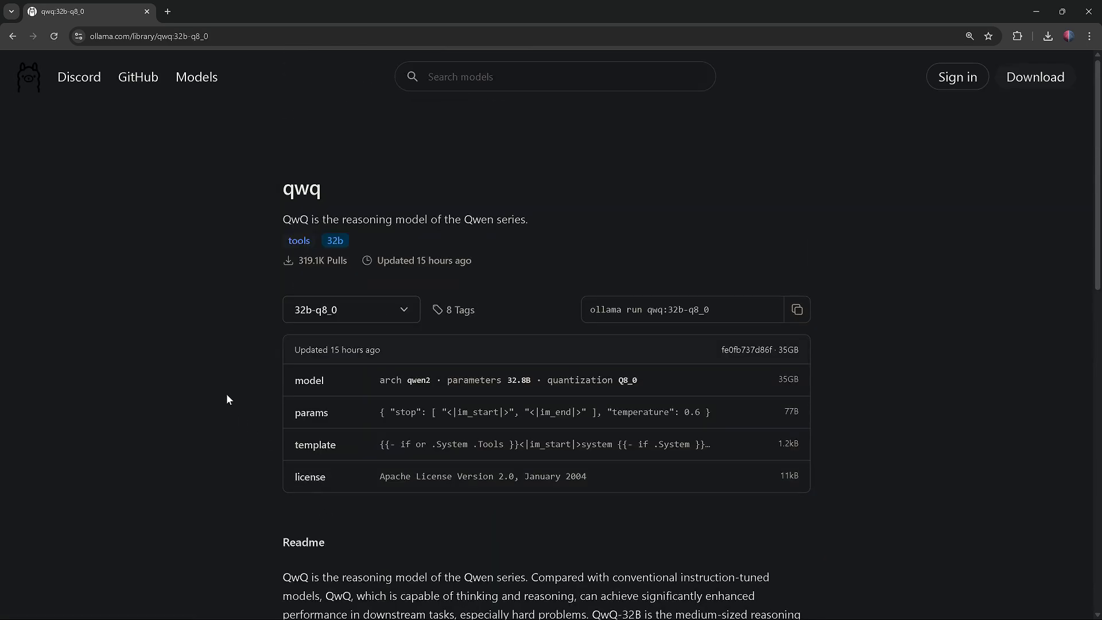
mouse_move(402, 324)
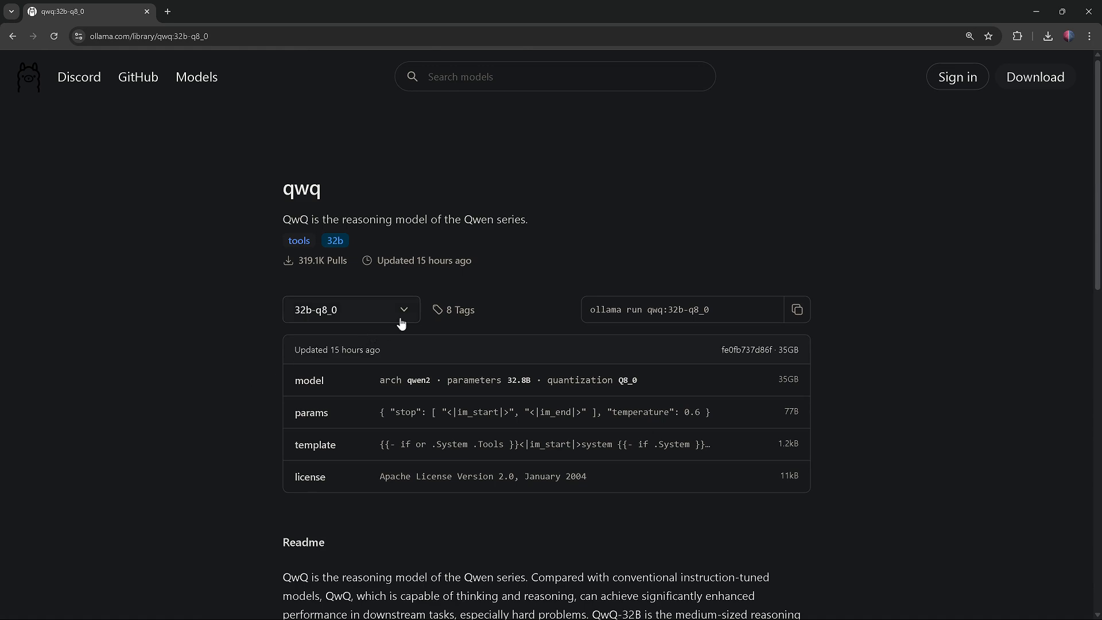
left_click(454, 309)
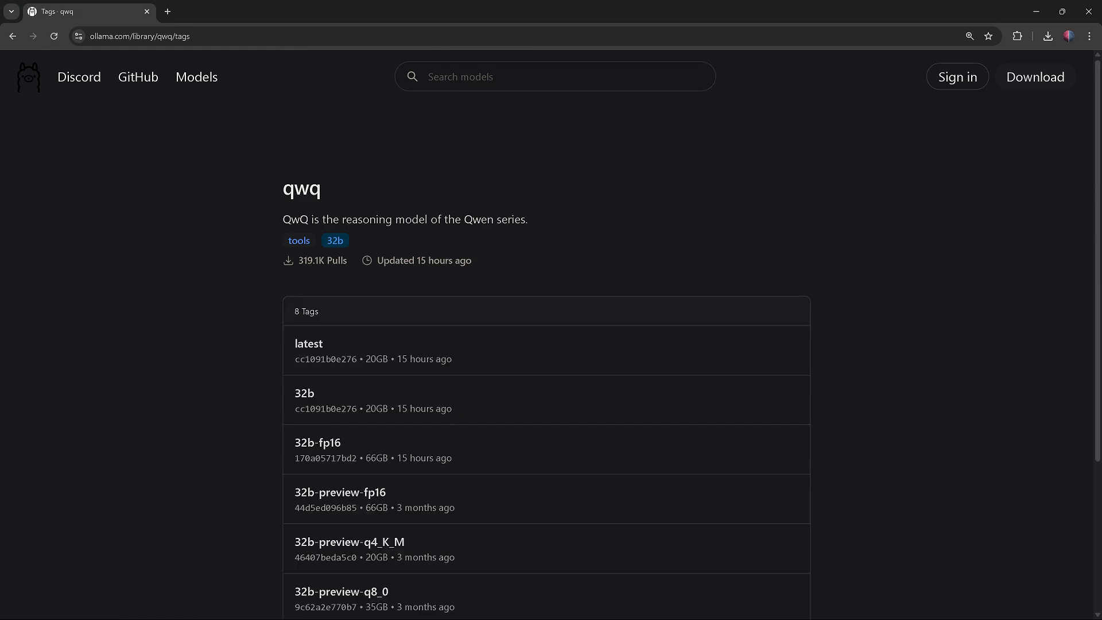
scroll("down", 3)
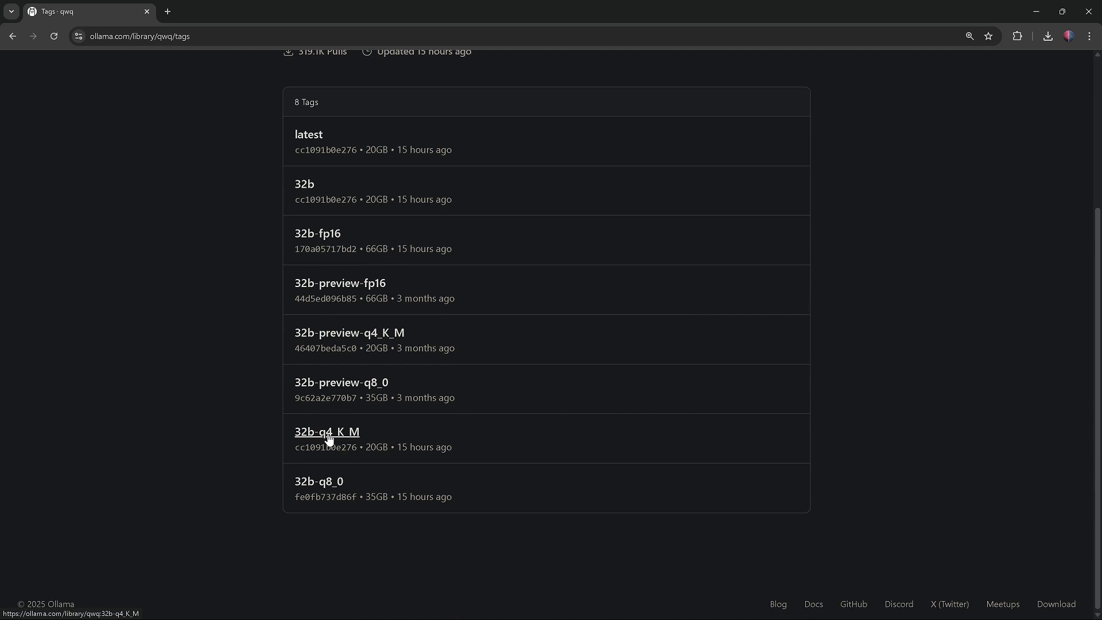
left_click(326, 432)
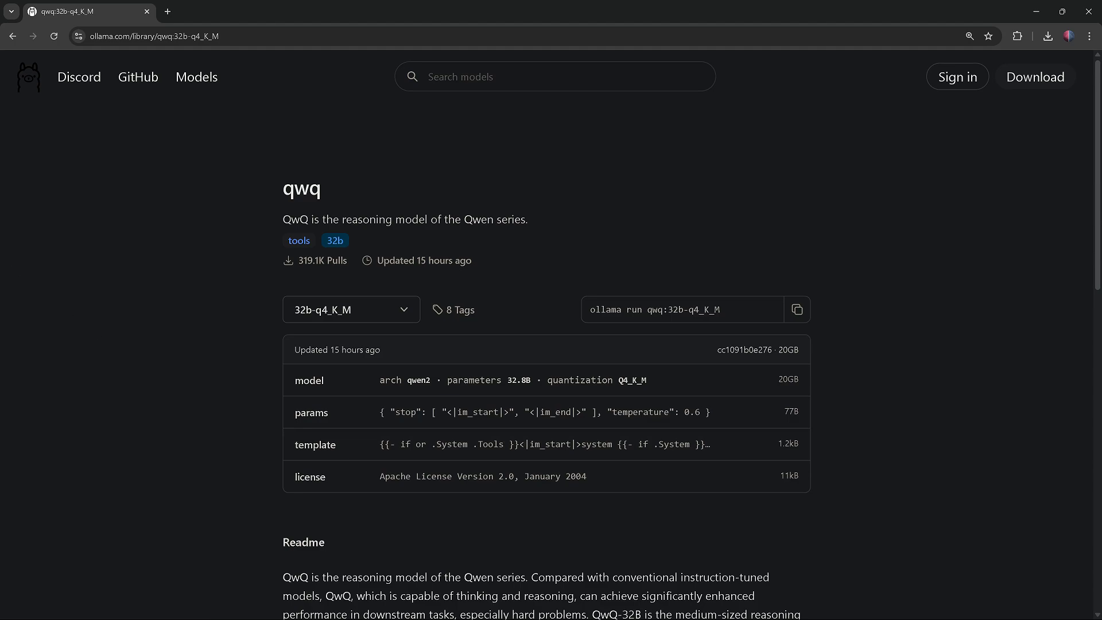
Run 'ollama run qwq:latest --verbose' and begin the prompt with 'list'
type("ollama run qwq:latest --verbose")
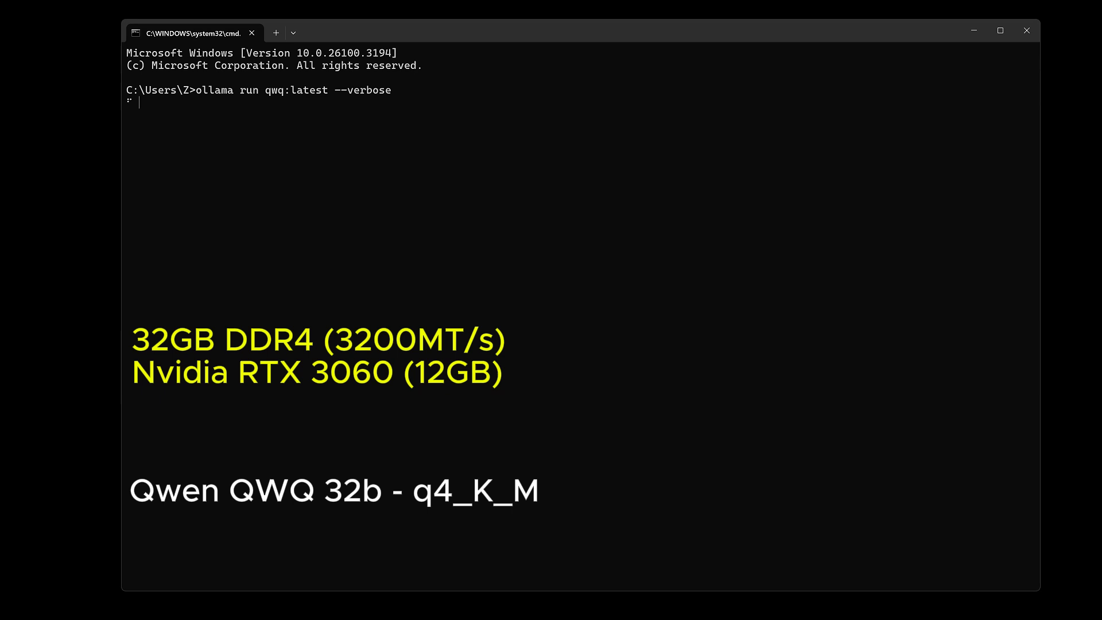
type("list")
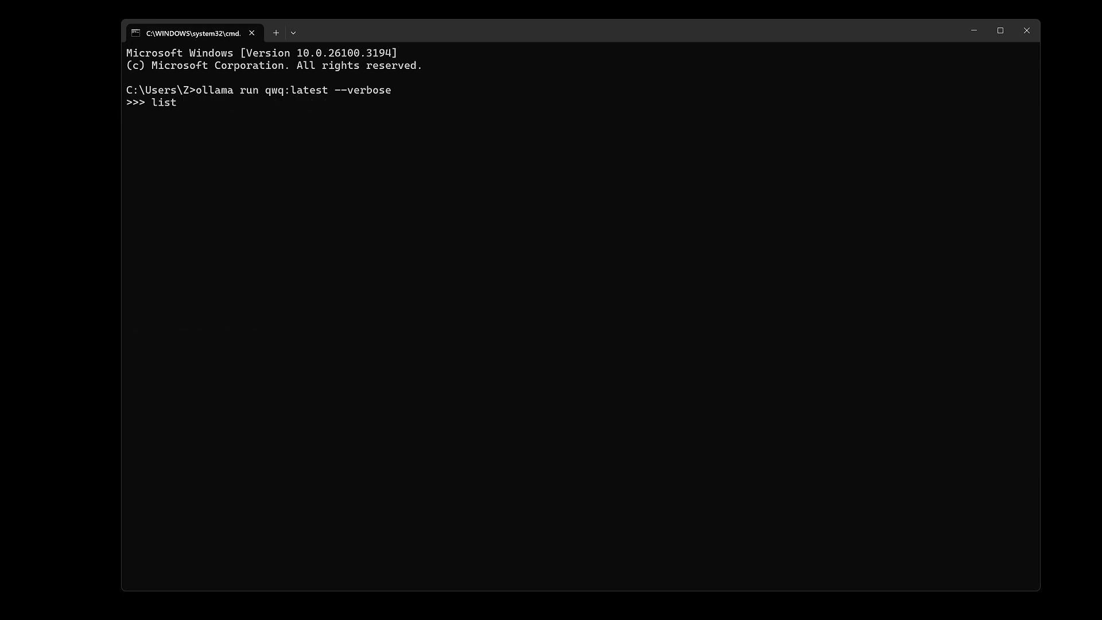
Send the prompt asking for 3 fruits, kept as simple as possible without overthinking
type("3 fruits, any fruit is fine, don't")
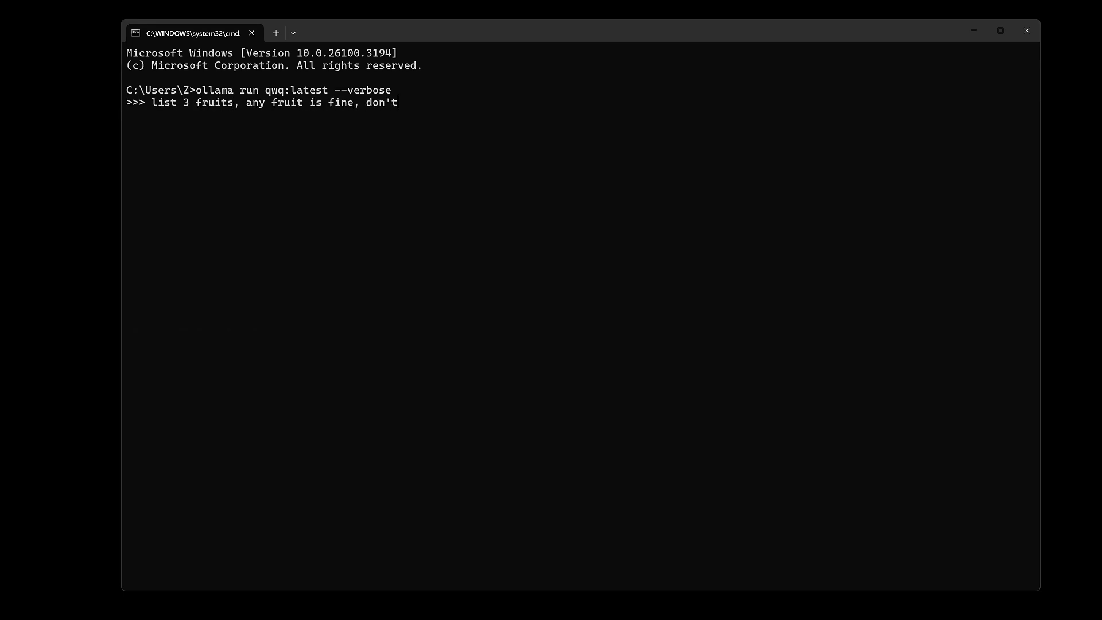
type("think too much, make it as simple as possible")
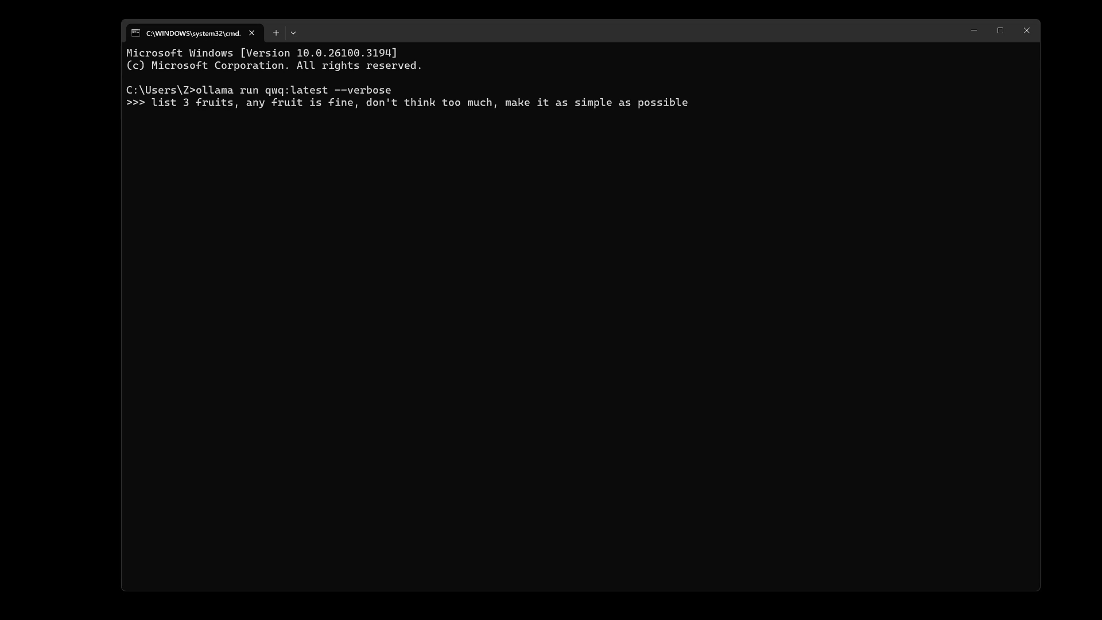
key("Return")
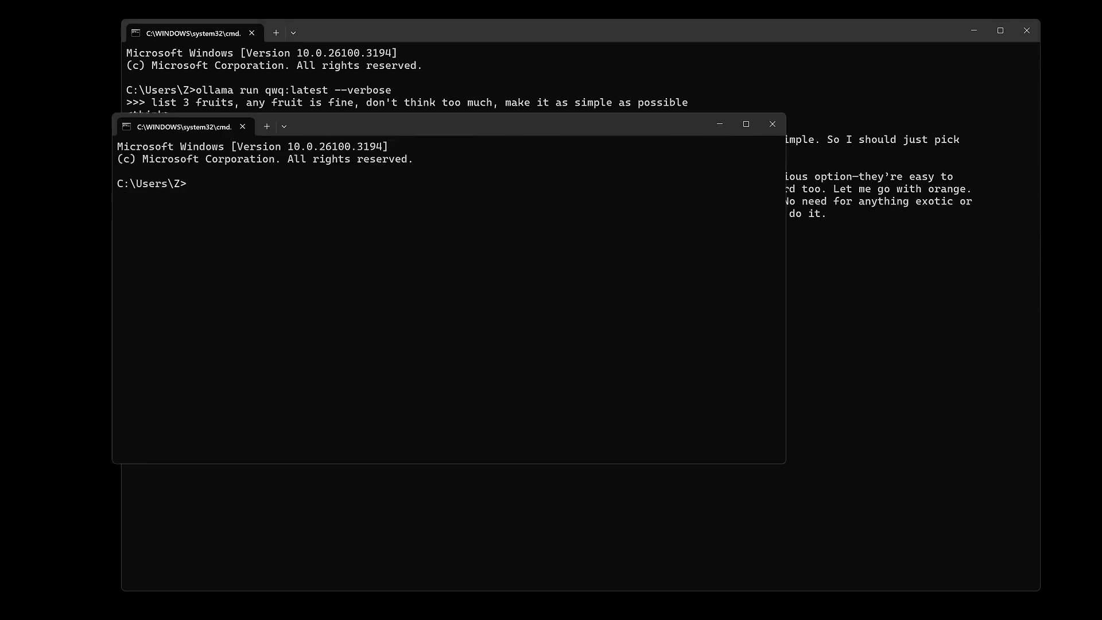
Run 'ollama ps' to show qwq:latest at 22 GB split 50%/50% CPU/GPU
type("ollama ps")
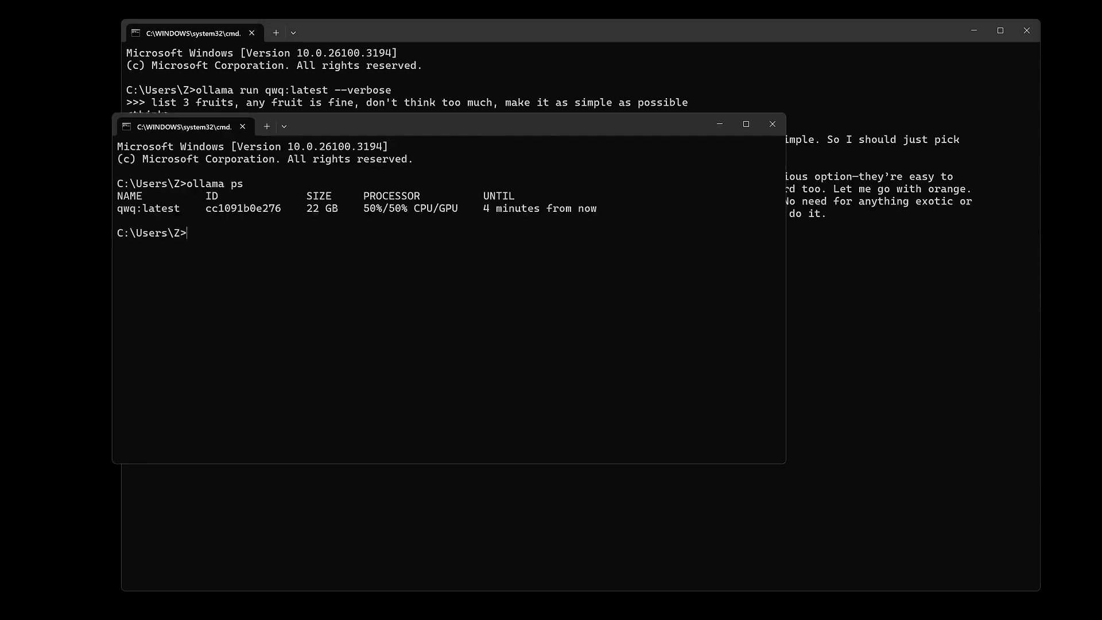